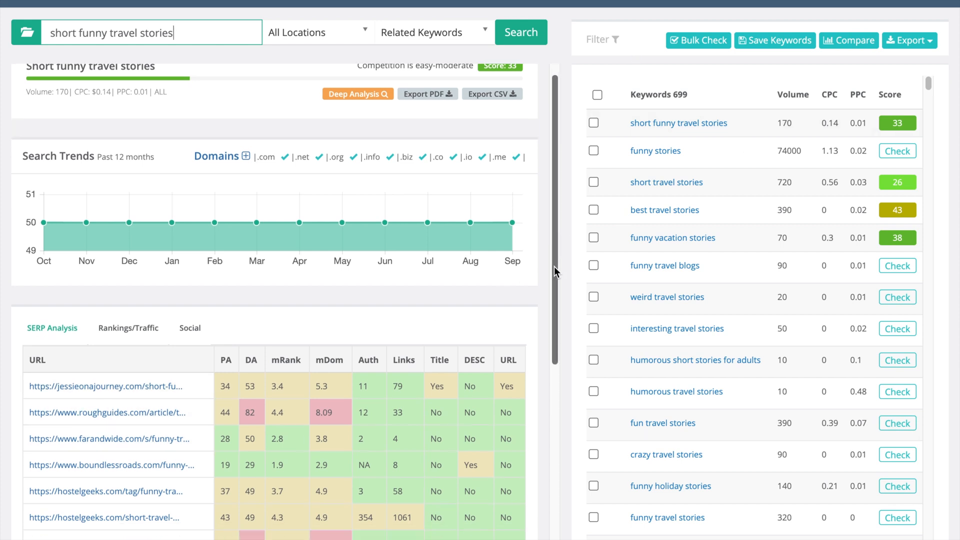
- Review the keyword results and show the analysis for the related keyword 'short travel stories'
scroll(down, 3)
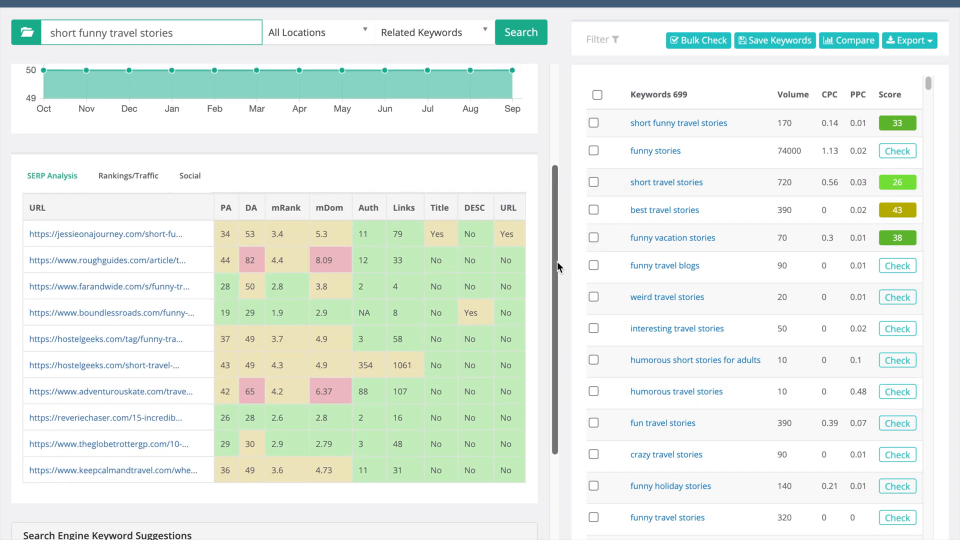
scroll(up, 3)
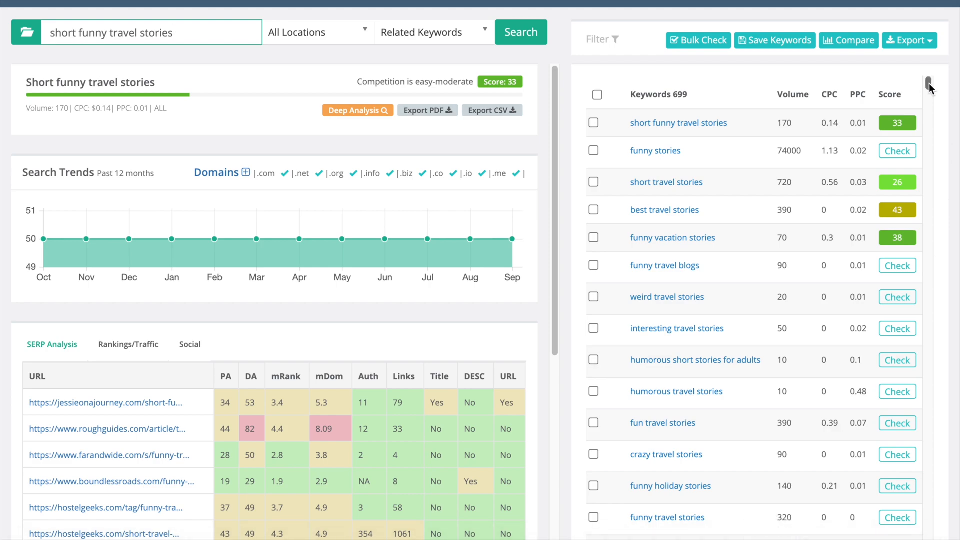
scroll(down, 3)
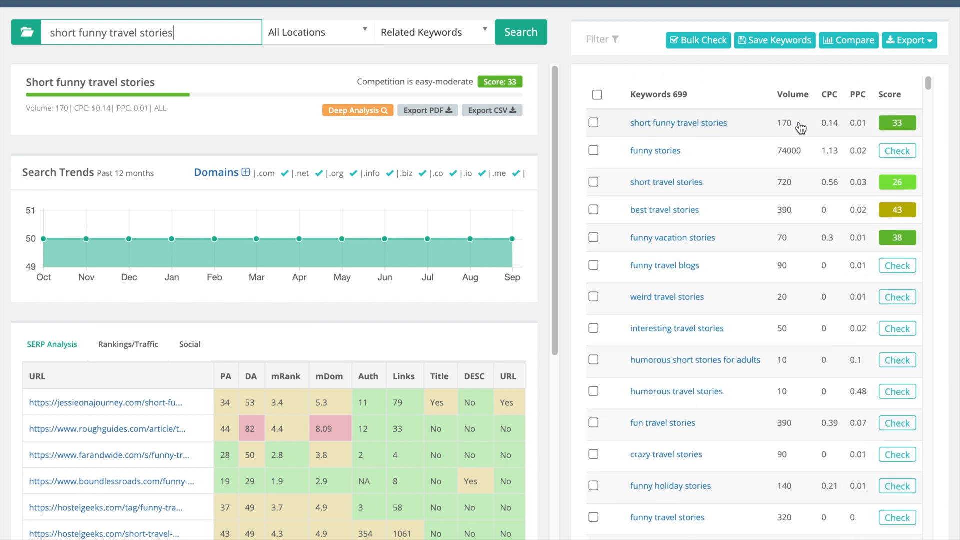
mouse_move(764, 133)
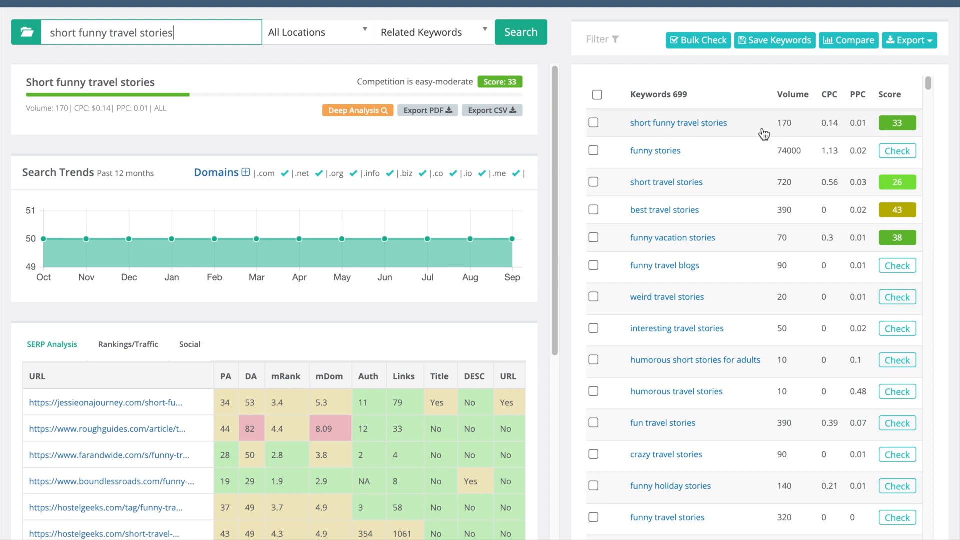
mouse_move(942, 119)
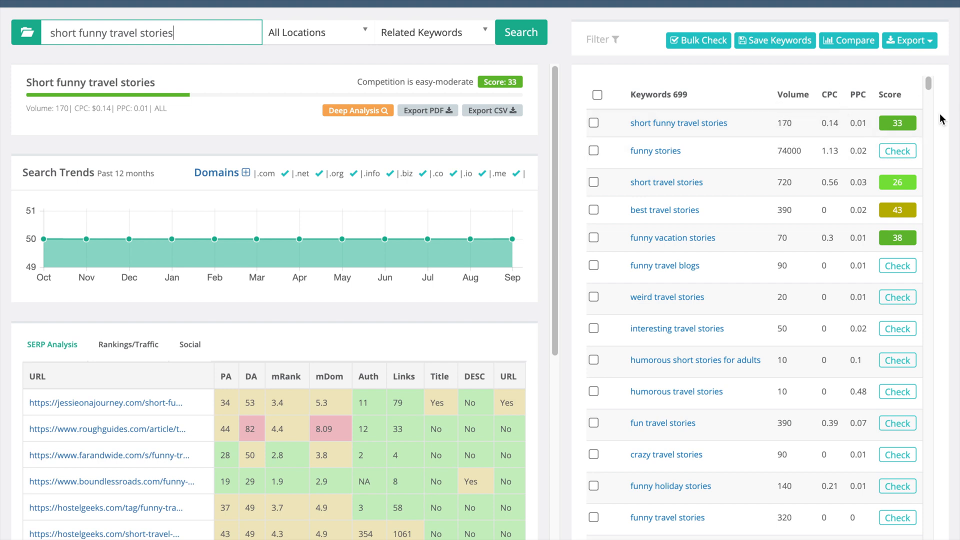
mouse_move(897, 133)
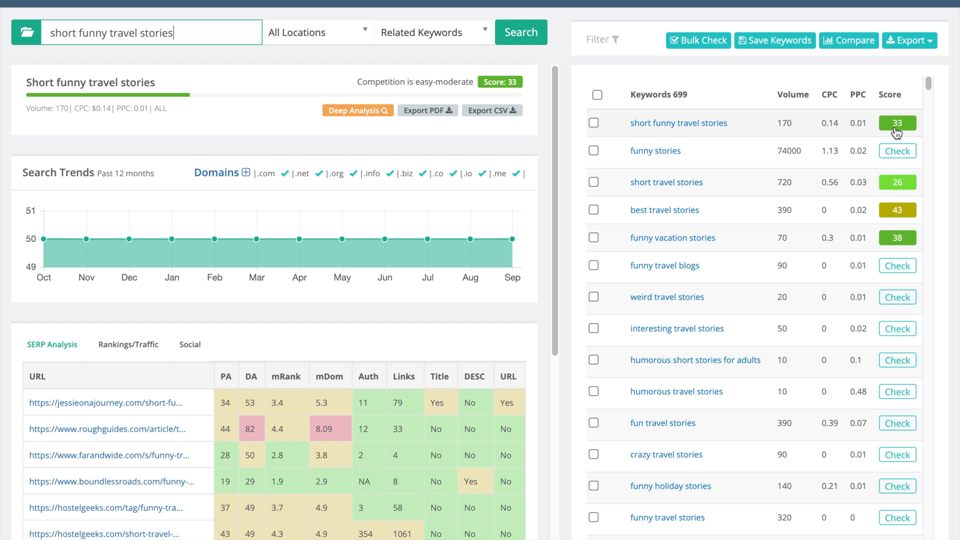
mouse_move(900, 195)
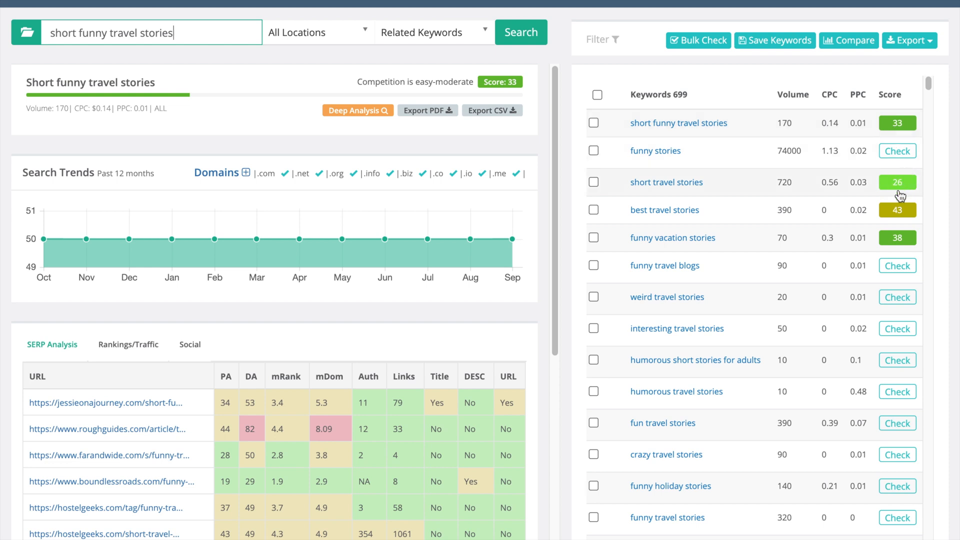
mouse_move(901, 188)
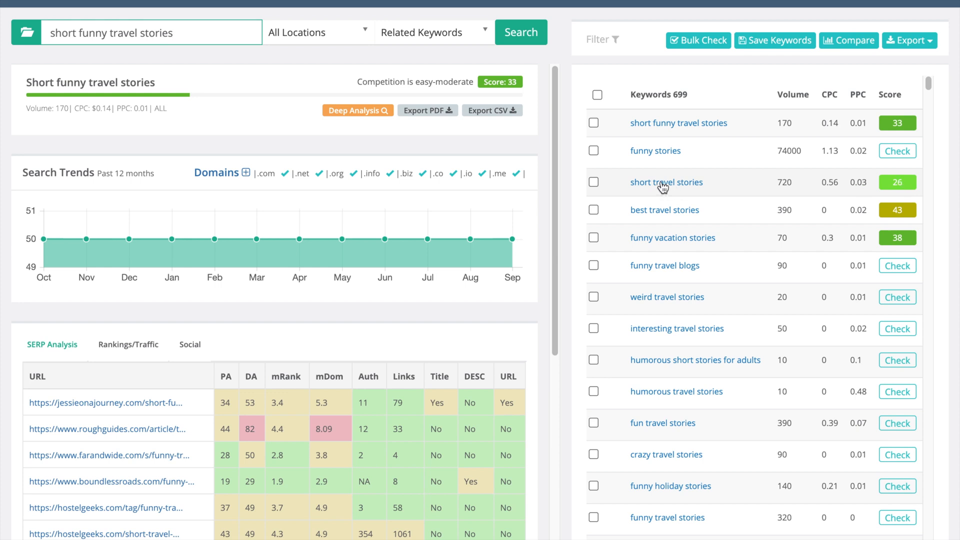
click(666, 182)
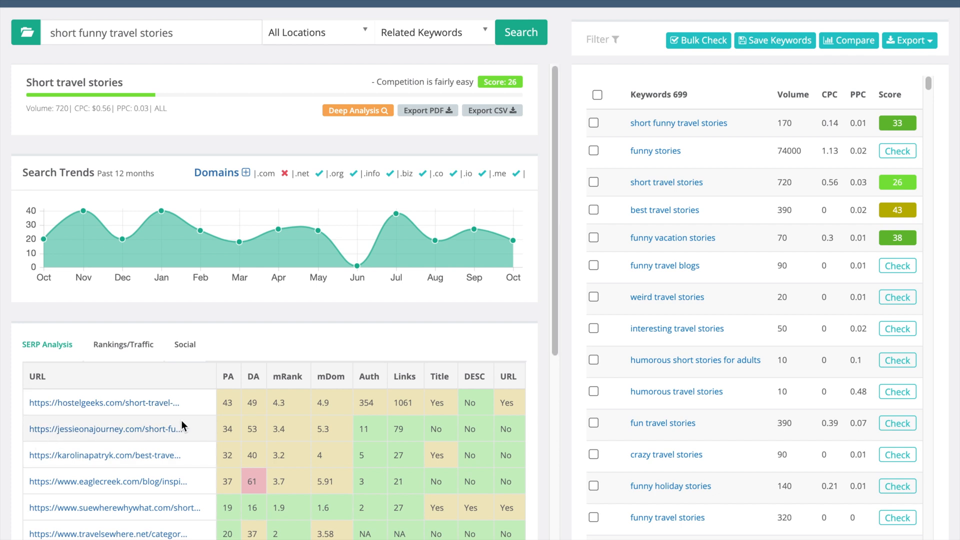
mouse_move(189, 427)
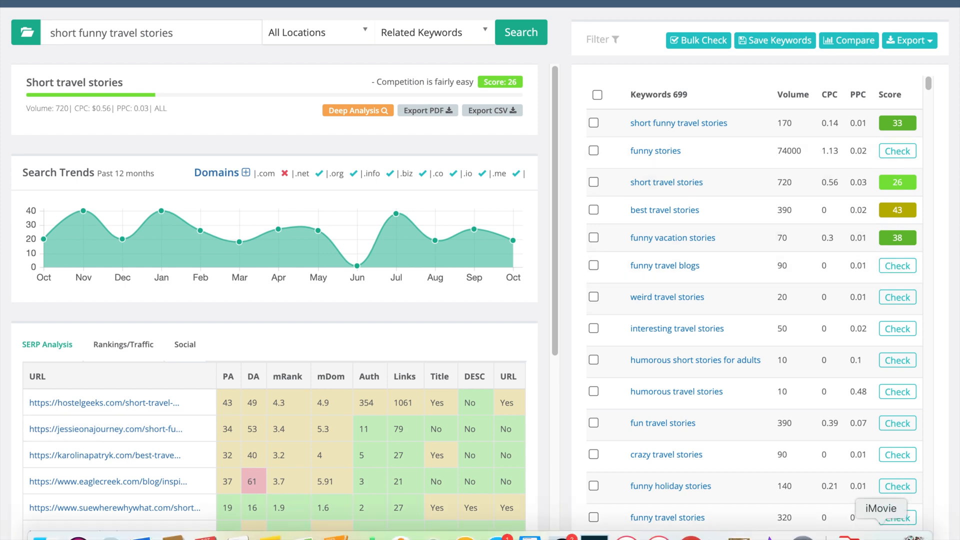
- Return to the analysis for 'short funny travel stories' and review its scores
click(678, 123)
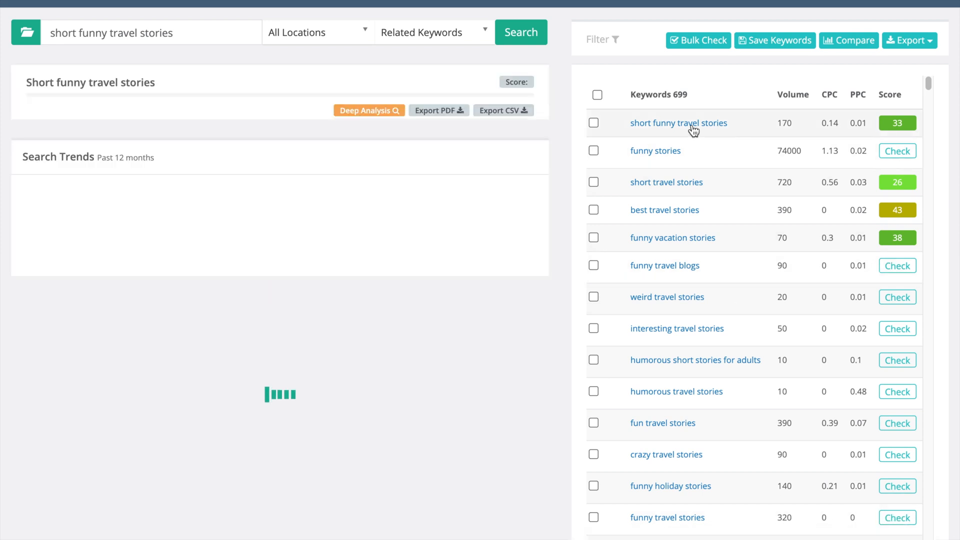
click(678, 123)
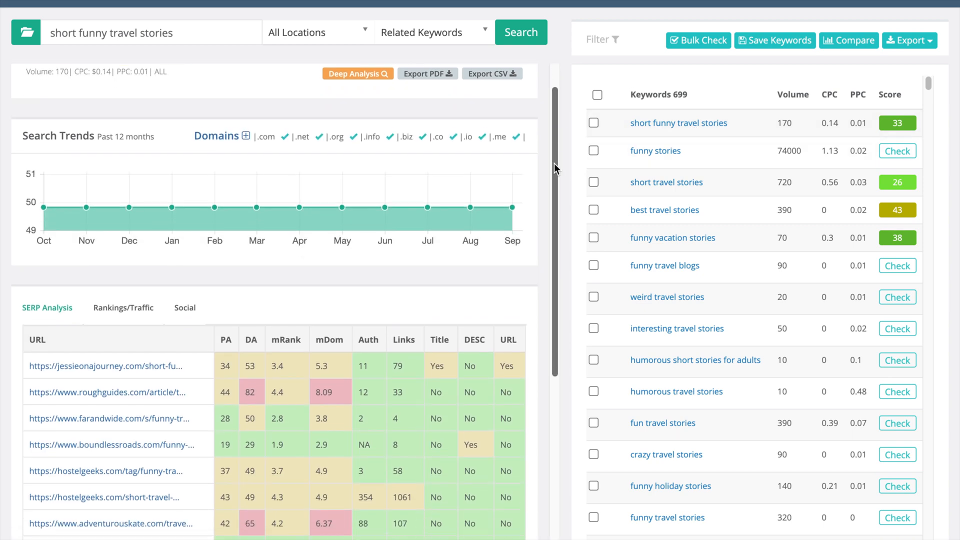
scroll(down, 3)
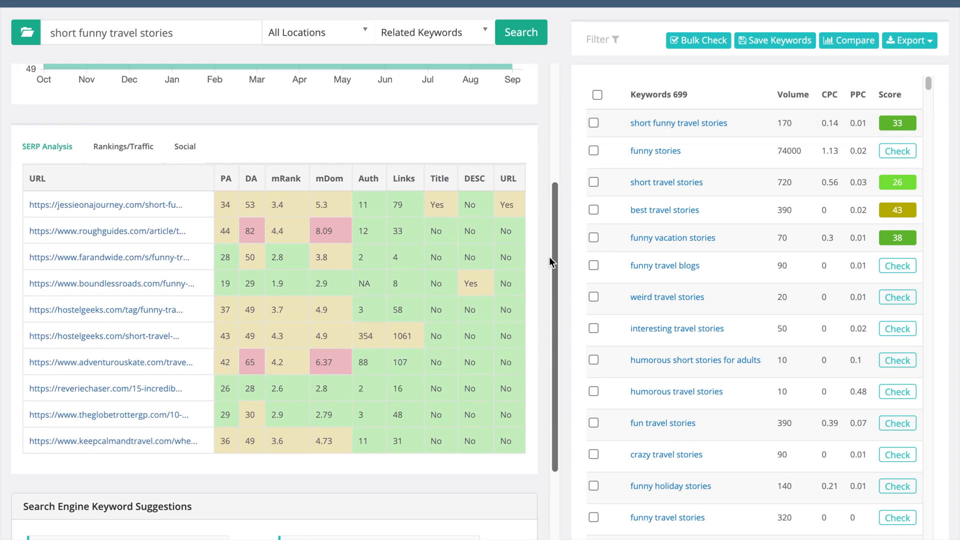
mouse_move(104, 387)
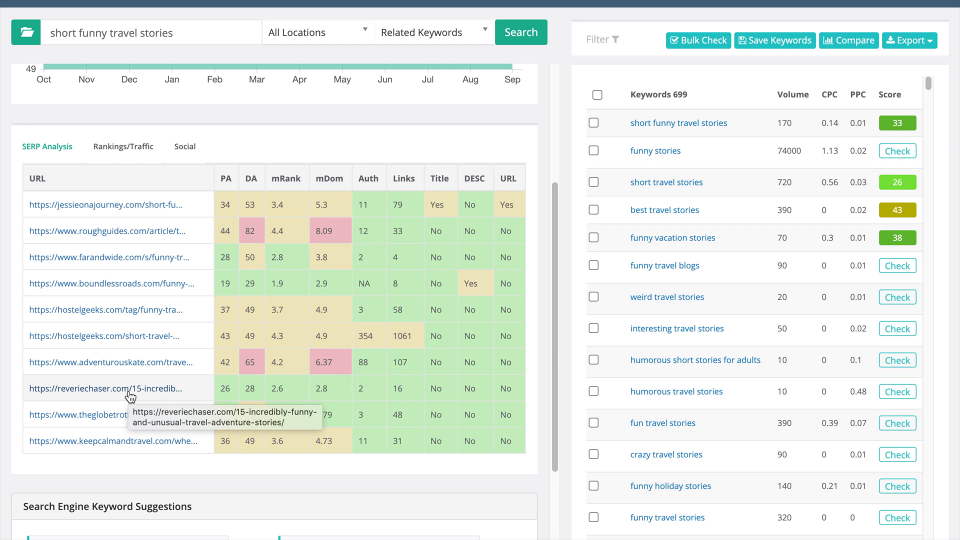
mouse_move(253, 173)
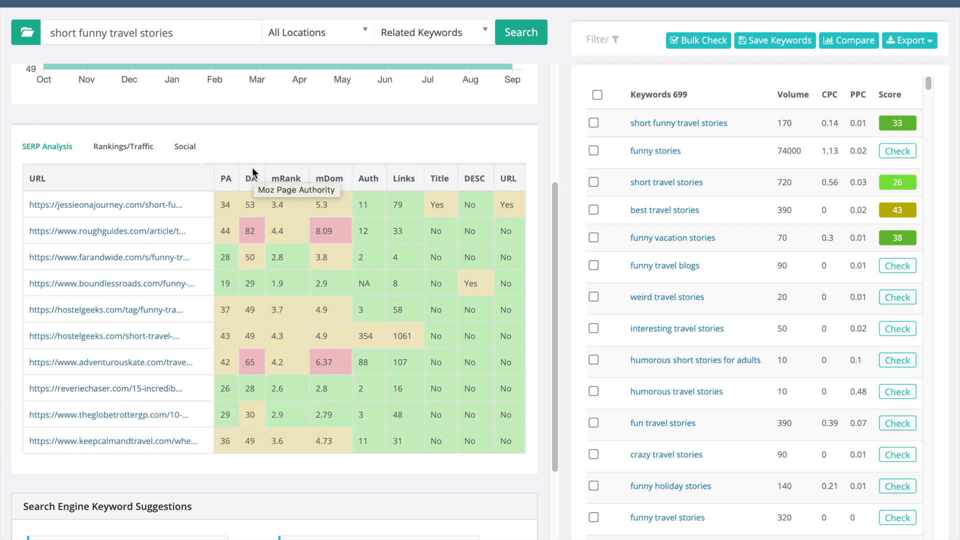
mouse_move(259, 156)
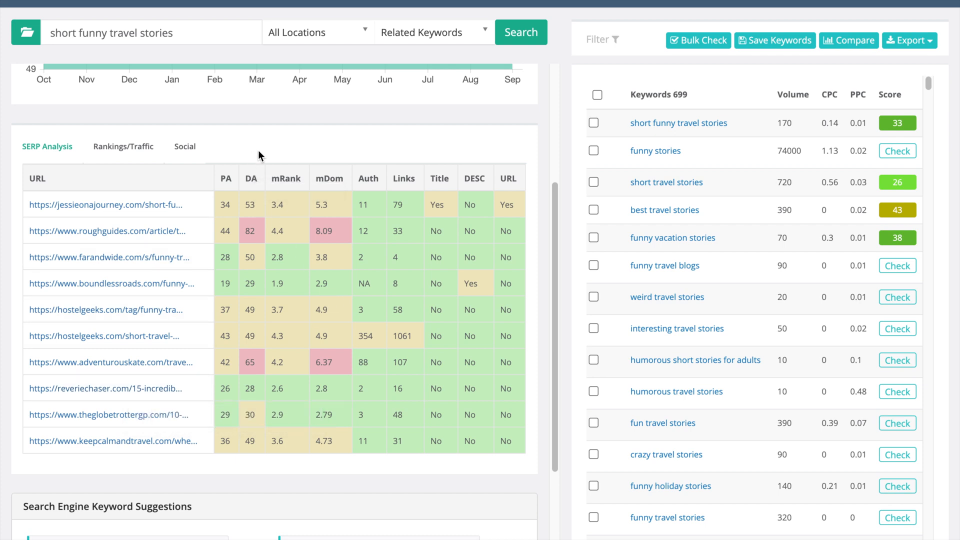
mouse_move(251, 178)
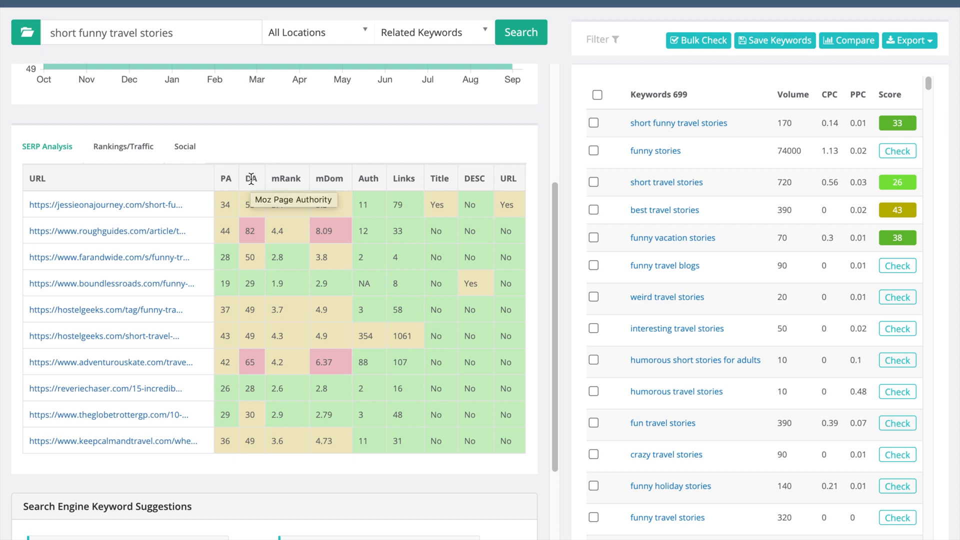
mouse_move(252, 174)
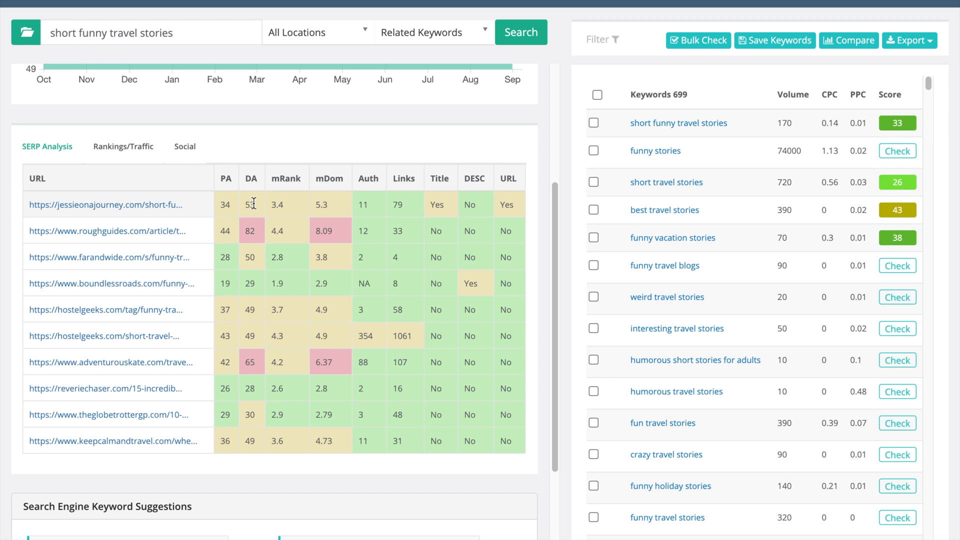
mouse_move(252, 260)
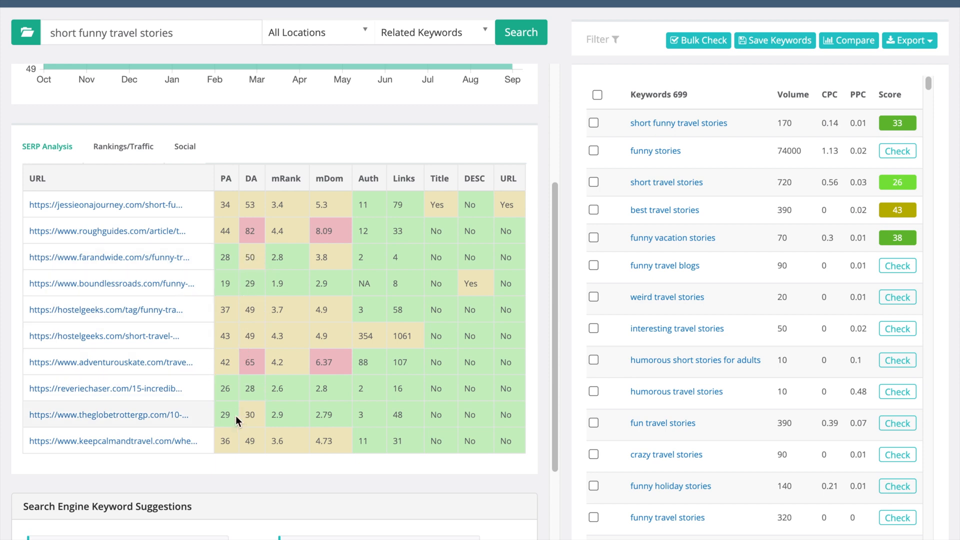
mouse_move(404, 178)
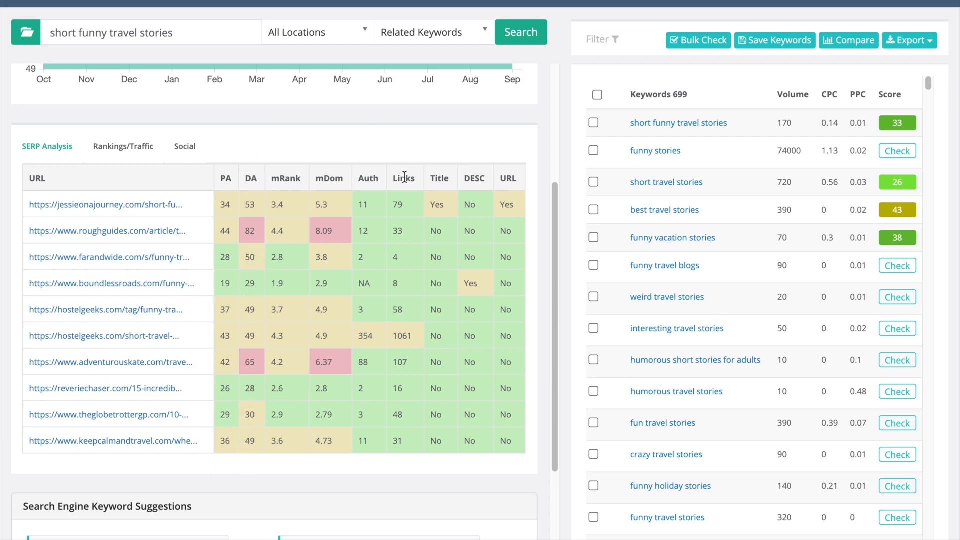
mouse_move(369, 178)
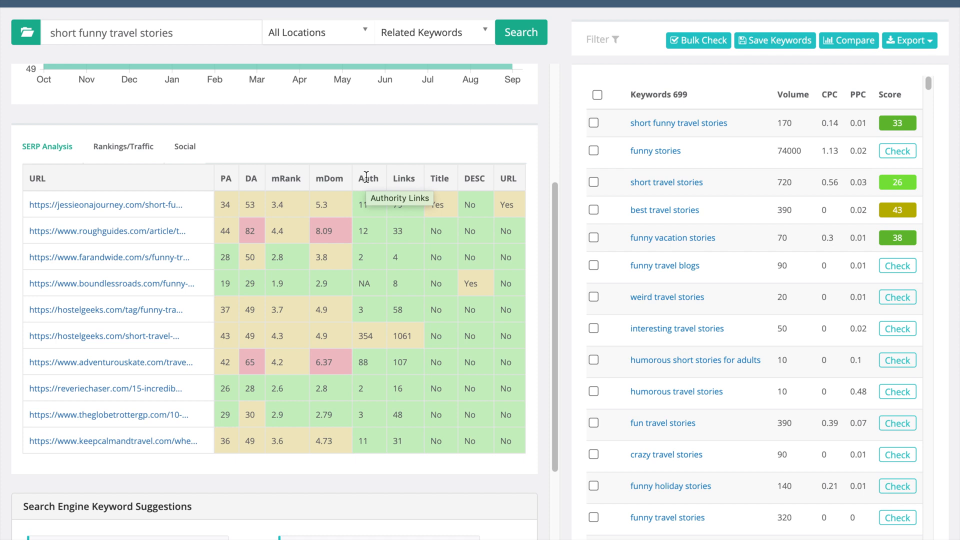
mouse_move(378, 292)
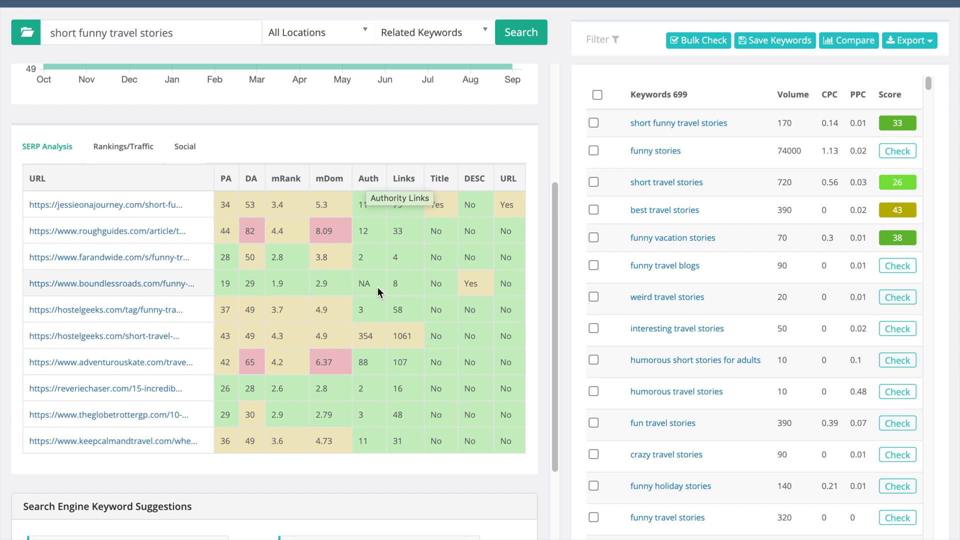
mouse_move(364, 283)
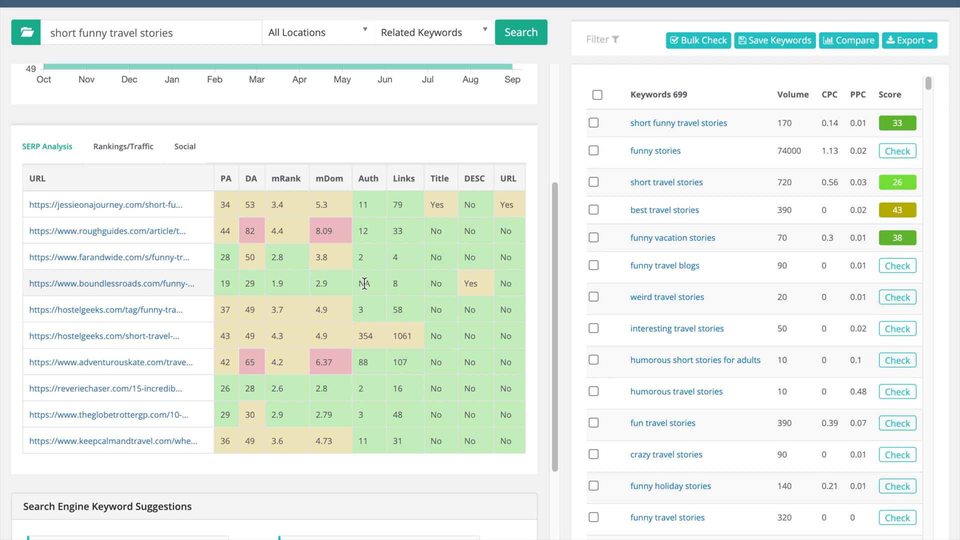
mouse_move(245, 273)
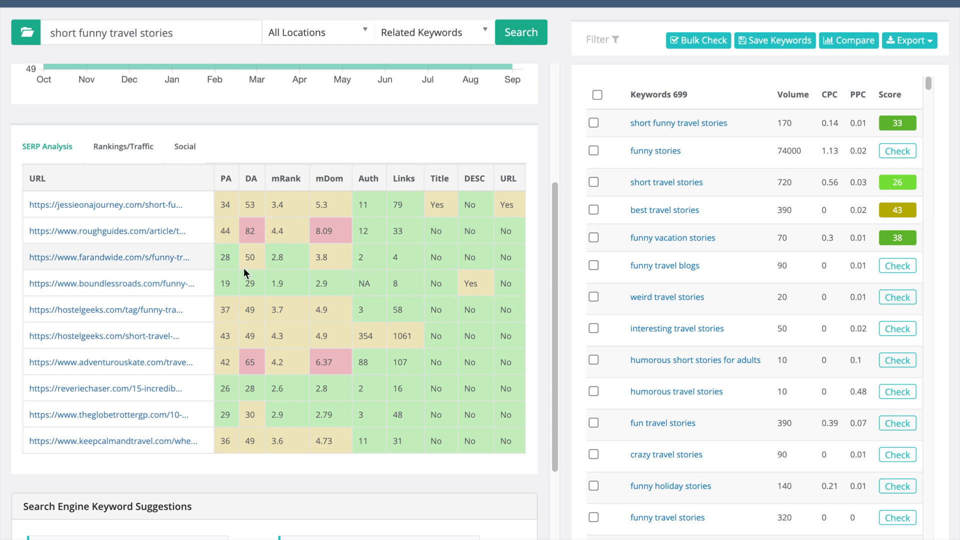
mouse_move(359, 257)
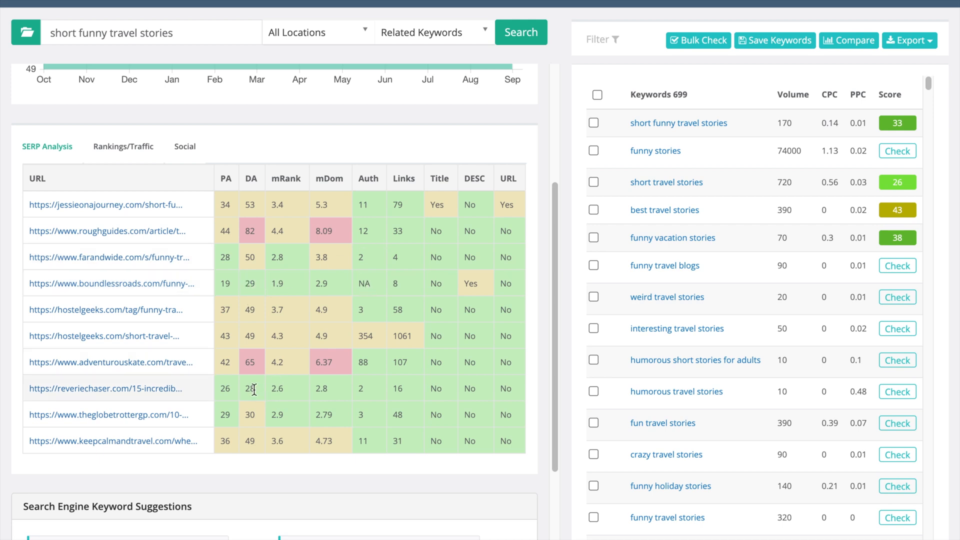
mouse_move(364, 389)
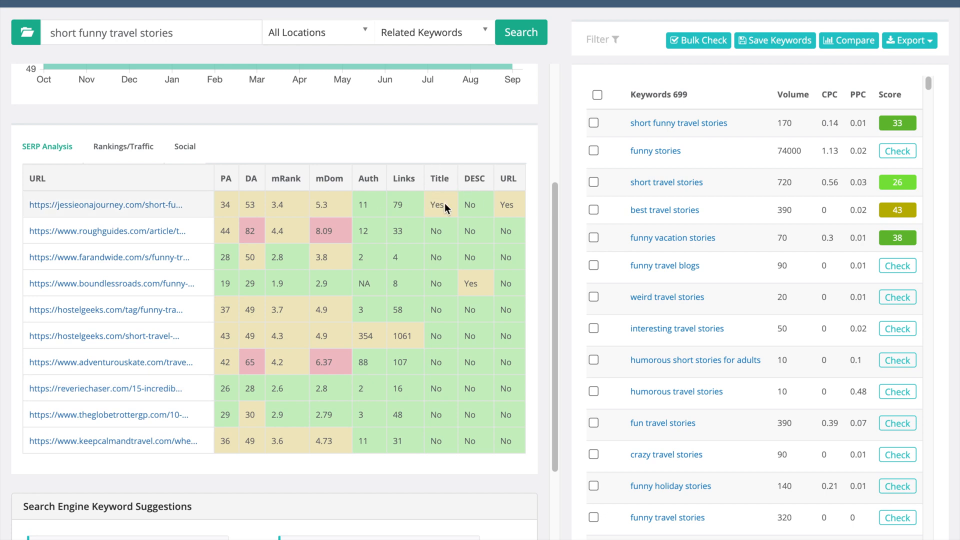
mouse_move(499, 187)
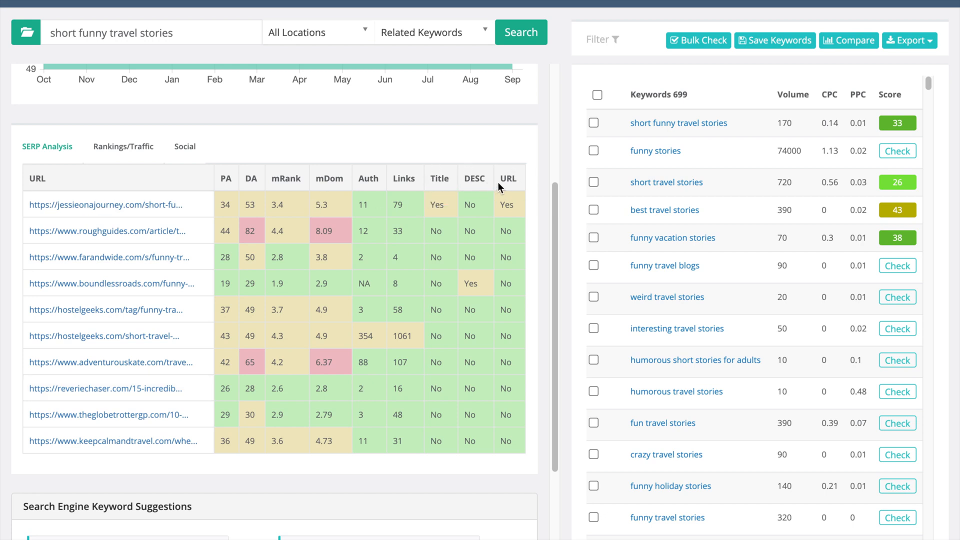
mouse_move(507, 178)
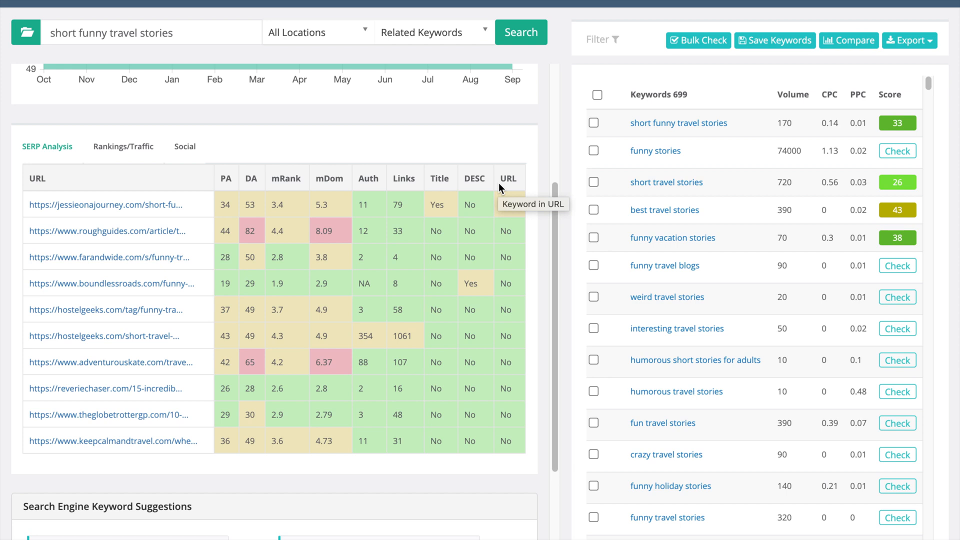
mouse_move(497, 187)
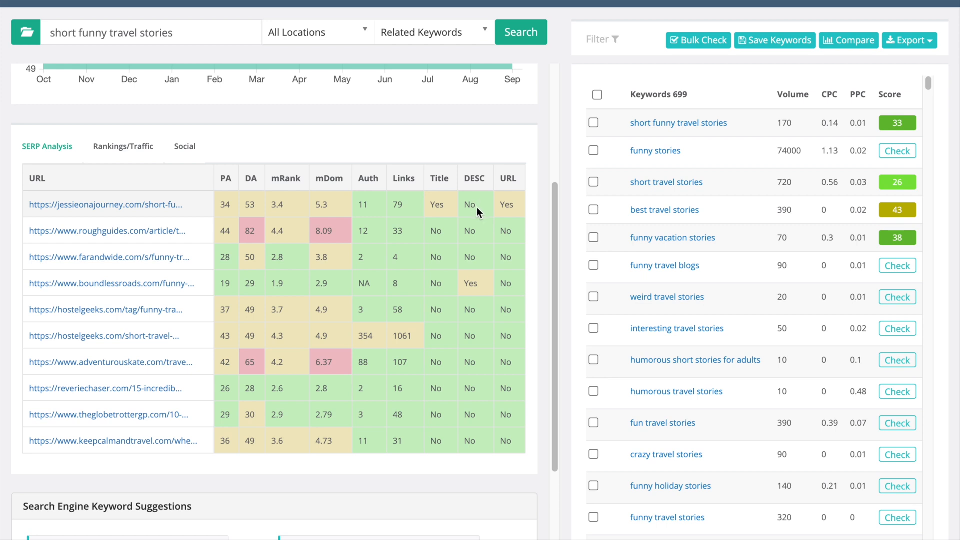
- Launch the Content Assistant for 'short funny travel stories' from the Tools menu
click(151, 32)
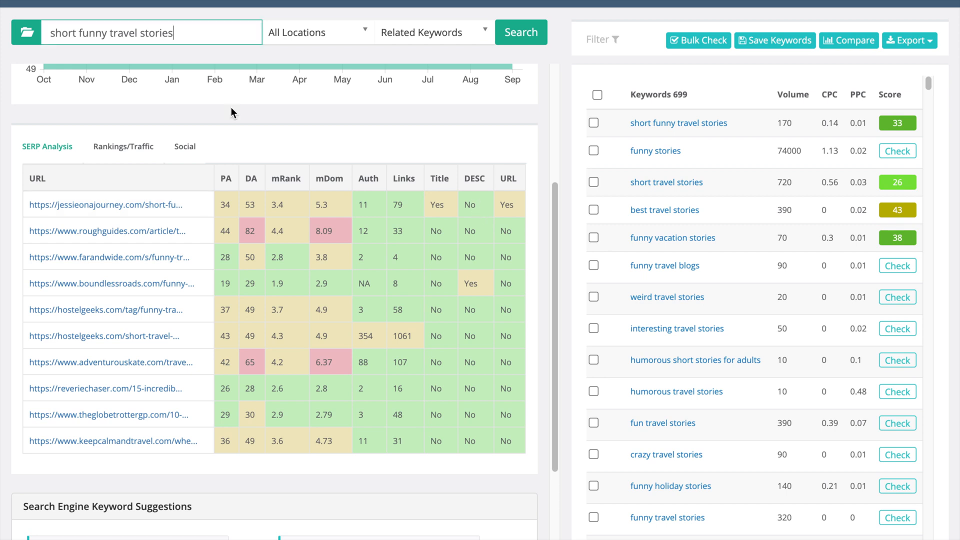
triple_click(110, 32)
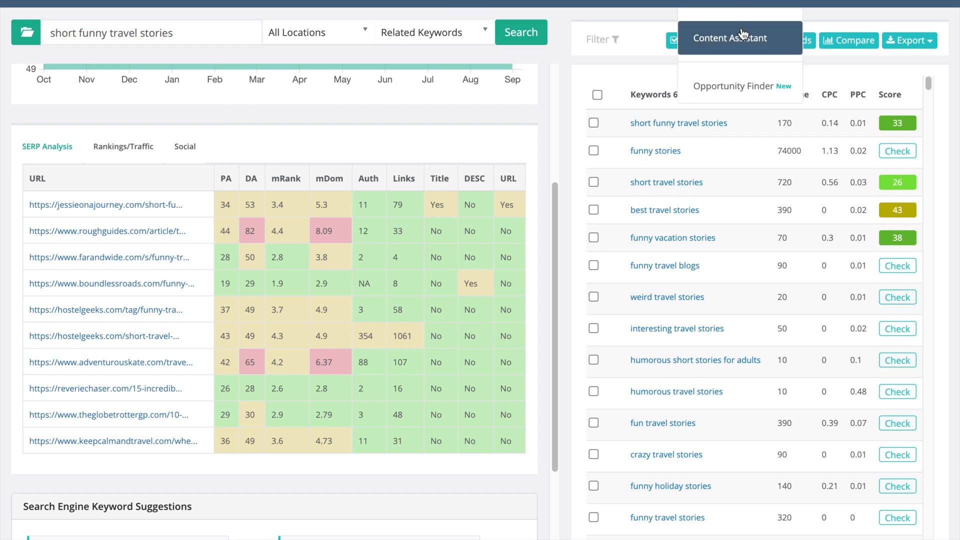
click(728, 38)
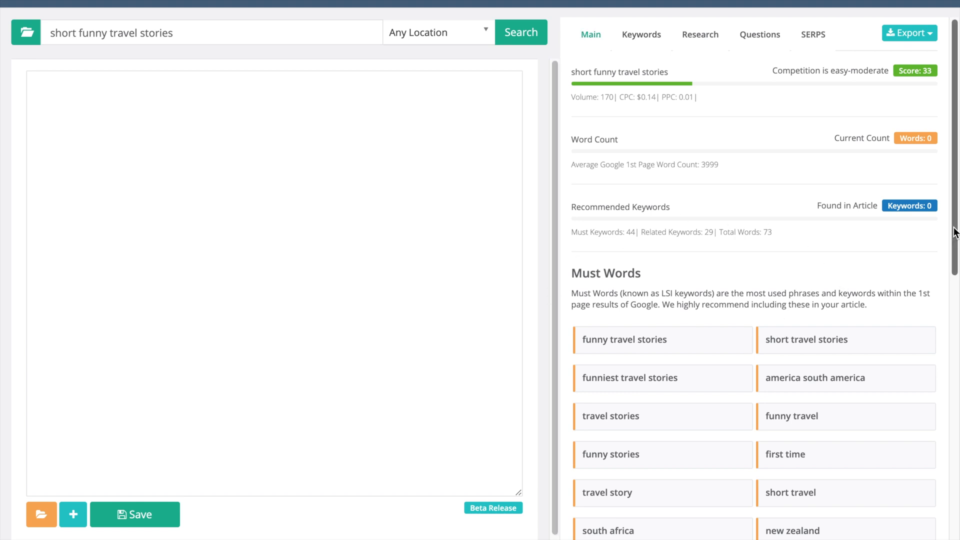
- Review the must-words list, then go back to the keyword research results for 'short funny travel stories'
scroll(down, 3)
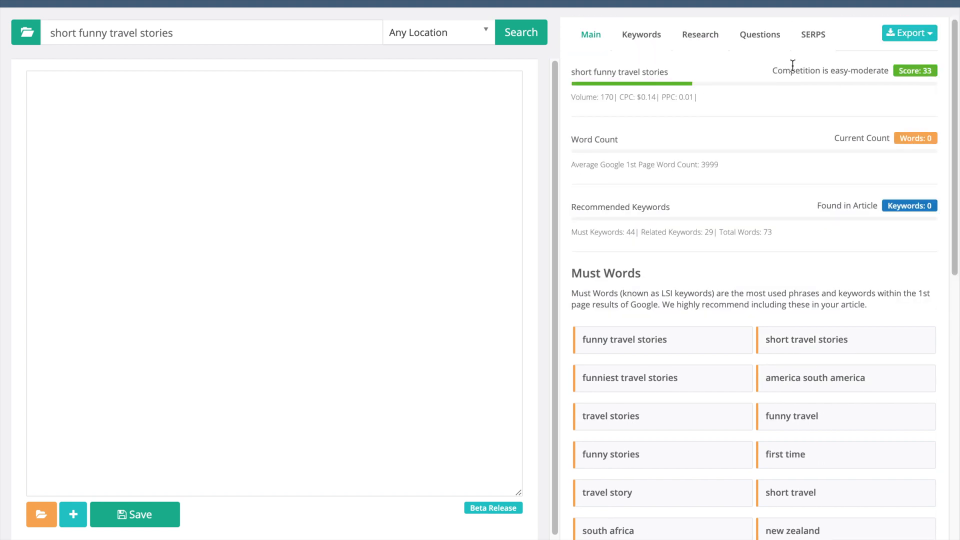
click(758, 34)
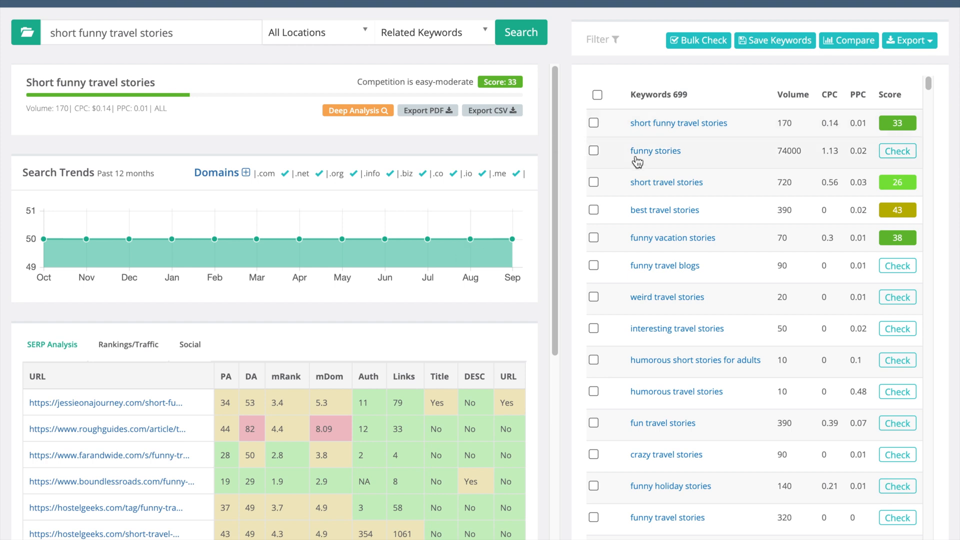
mouse_move(562, 165)
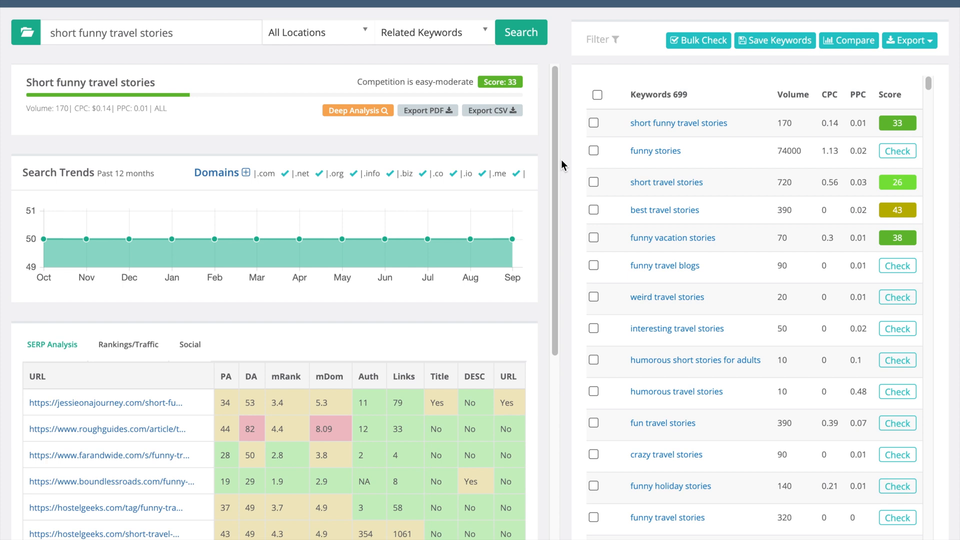
click(150, 32)
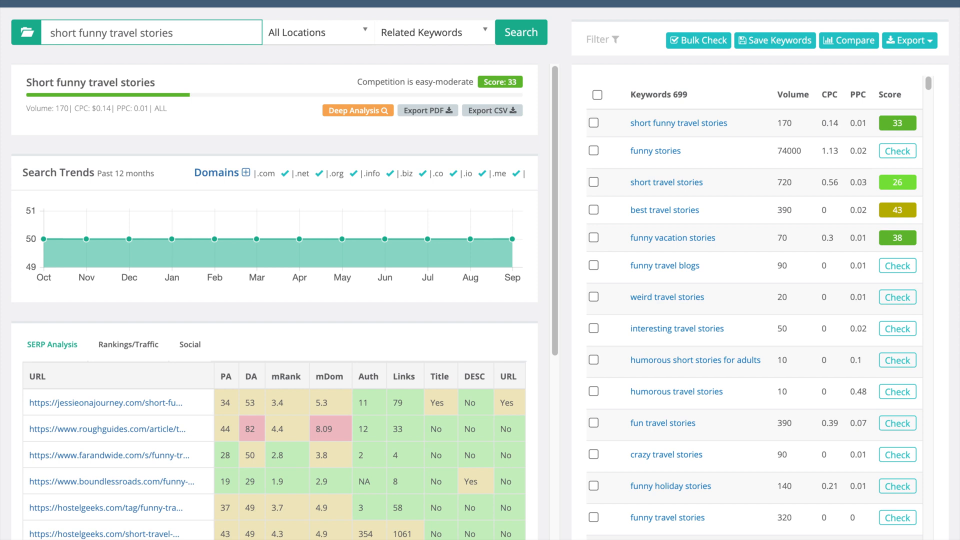